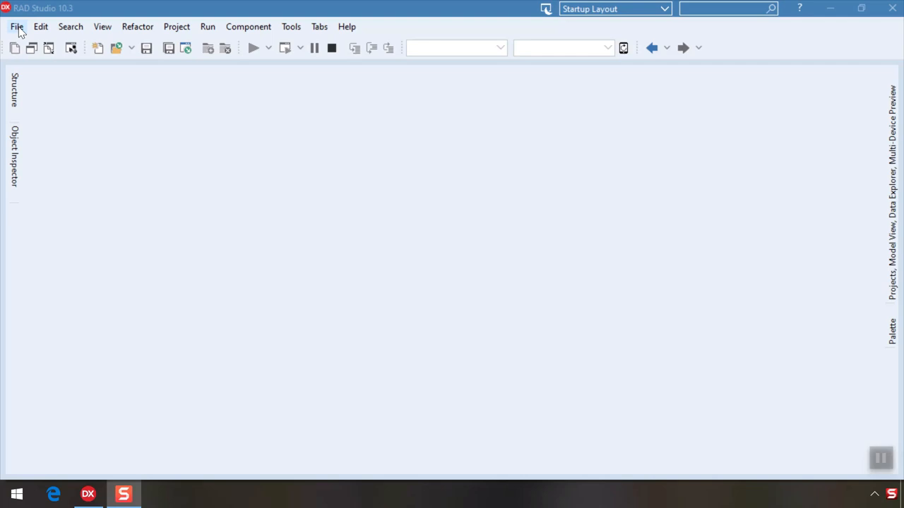
# Step: Start a new Remoting SDK Combo Standalone Server (CodeFirst) project from the New Items dialog
pyautogui.click(17, 25)
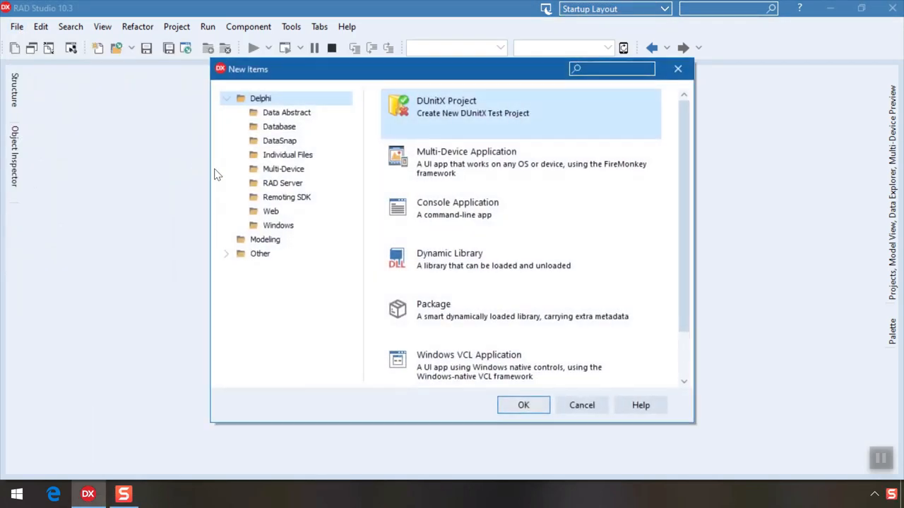
pyautogui.click(286, 198)
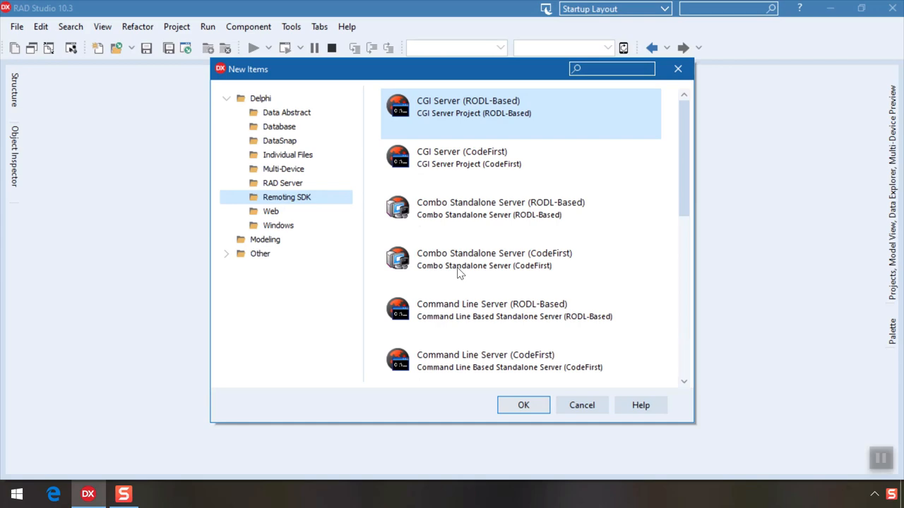
pyautogui.click(495, 260)
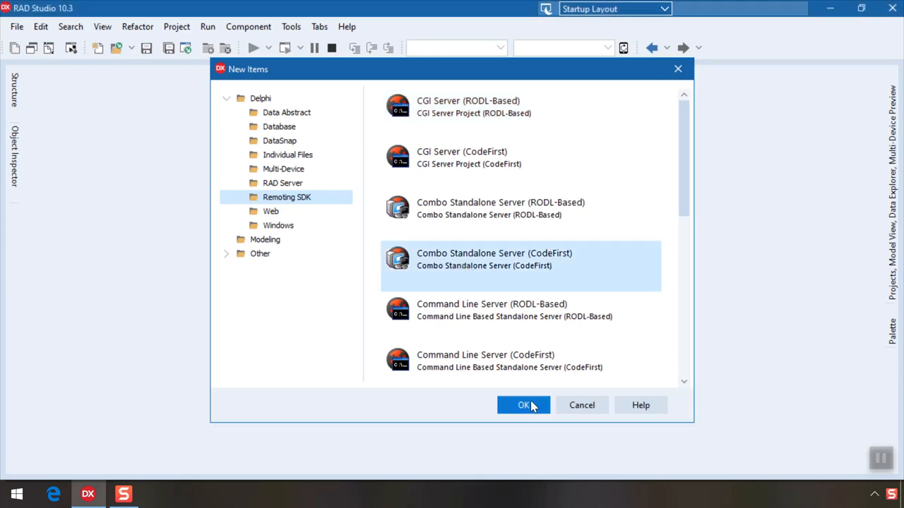
pyautogui.click(523, 404)
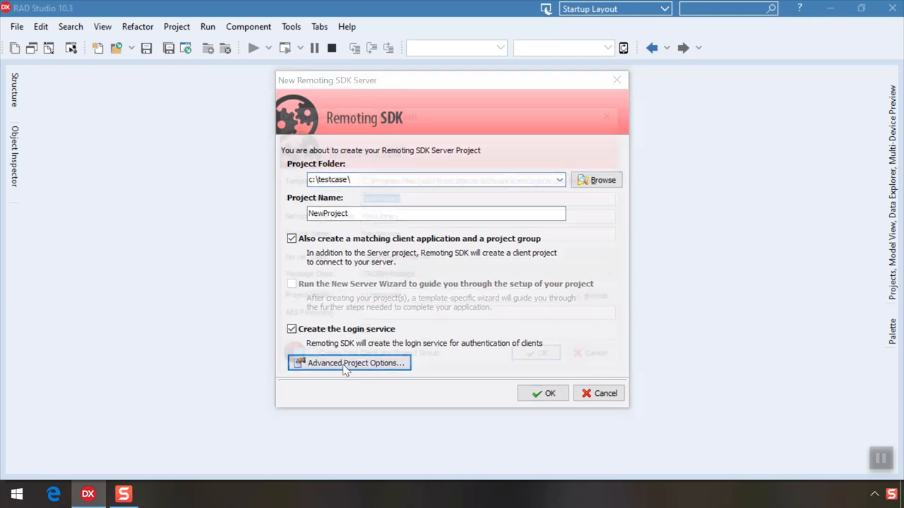
# Step: Name the service FizzBuzzService, skip the test client and project group, and create the server project
pyautogui.click(349, 363)
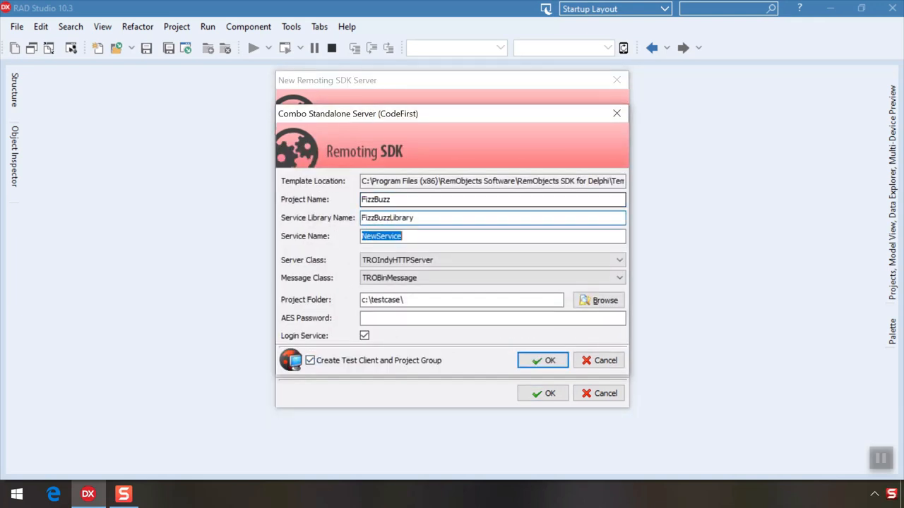
pyautogui.write('FizzBuzzService')
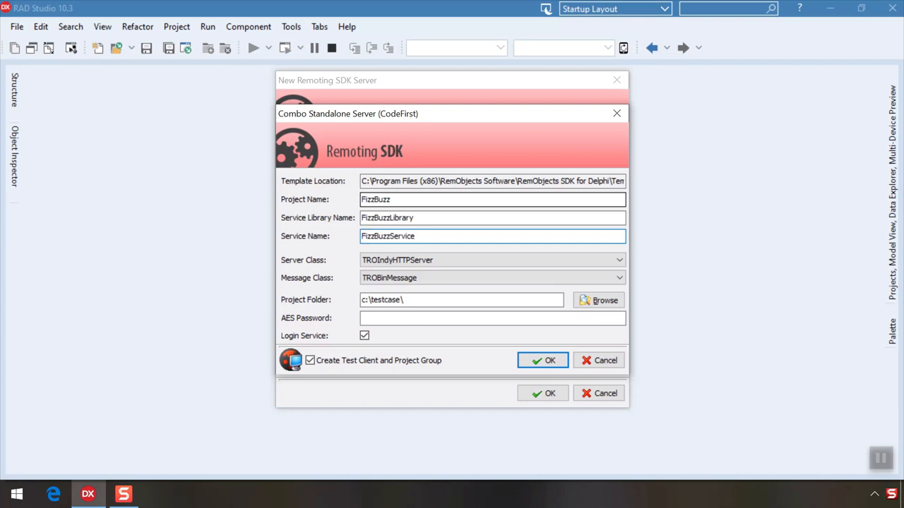
pyautogui.click(309, 360)
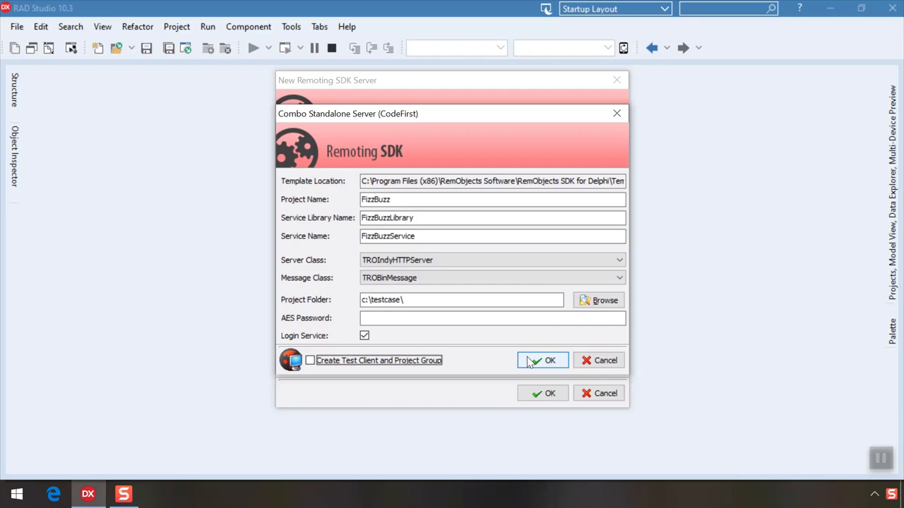
pyautogui.click(542, 361)
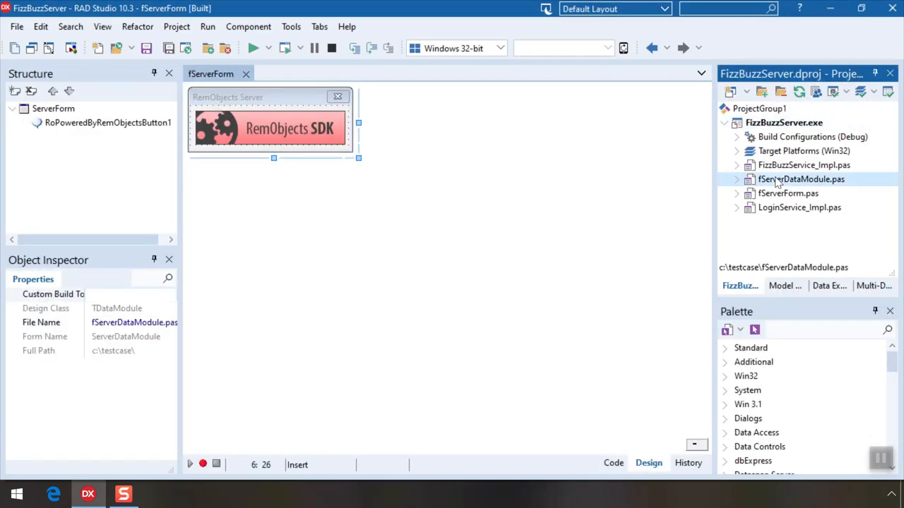
# Step: View fServerDataModule's Server, Message and SessionManager components, then LoginService_Impl's login code
pyautogui.doubleClick(800, 178)
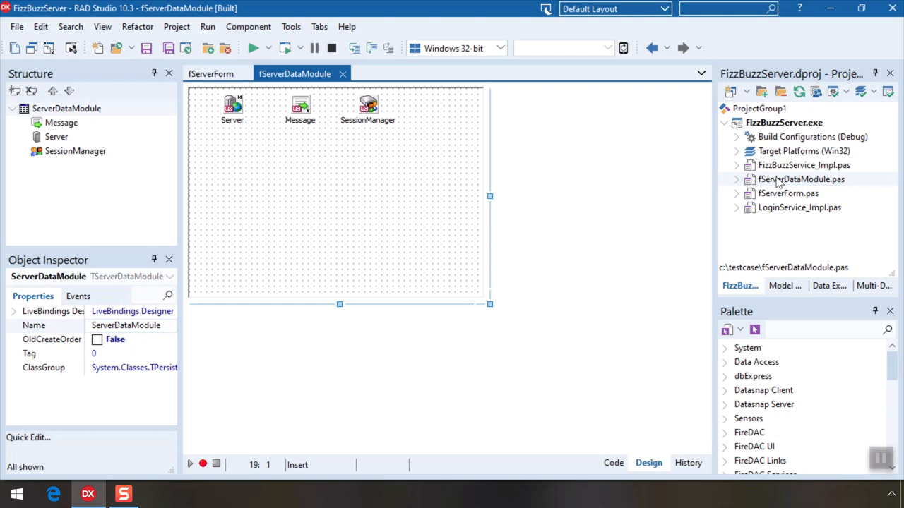
pyautogui.click(799, 206)
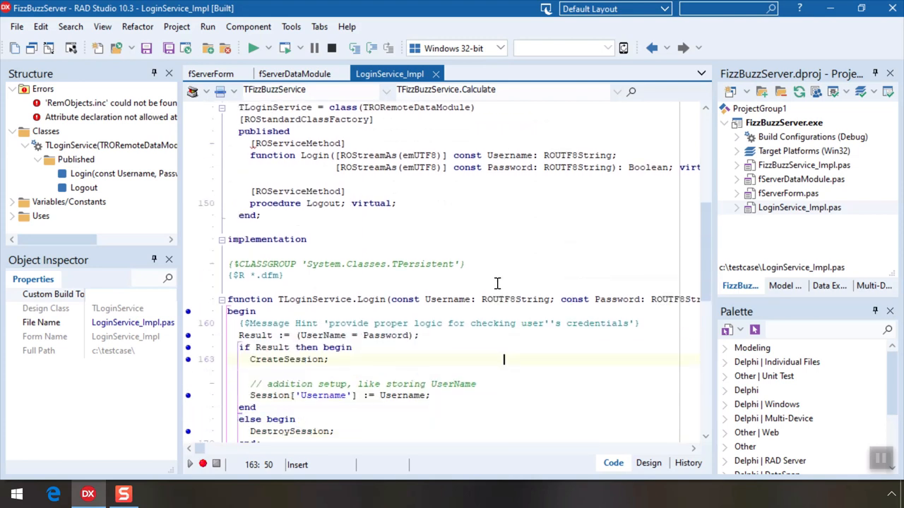
pyautogui.scroll(-3)
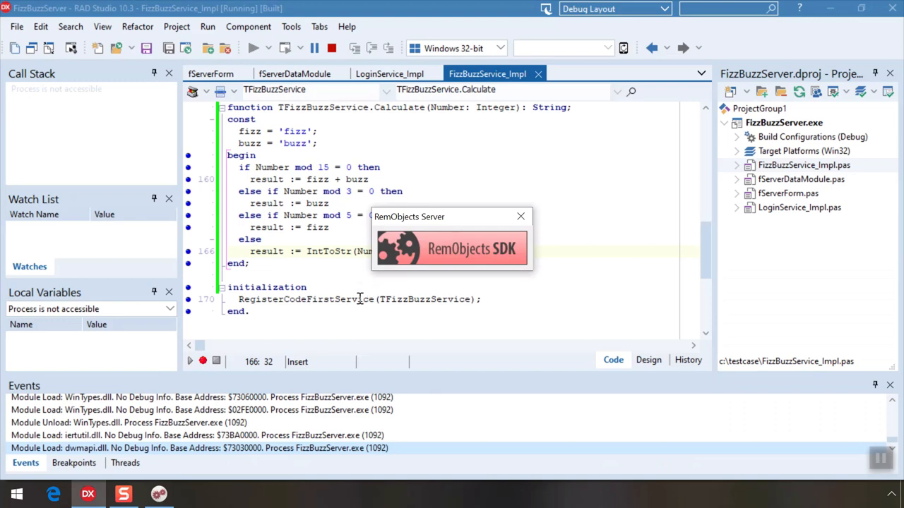
# Step: Launch Microsoft Edge from the taskbar while FizzBuzzServer keeps running
pyautogui.click(53, 494)
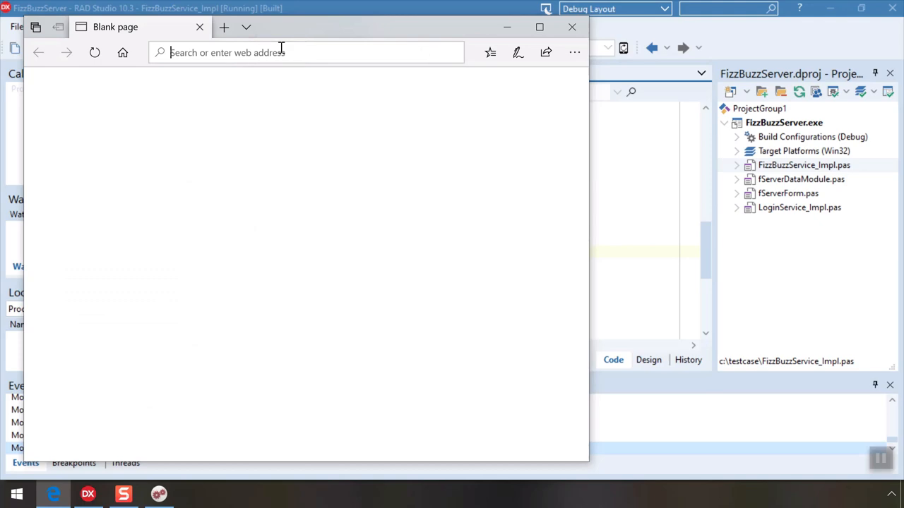
# Step: Load localhost:8099 in Edge and view FizzBuzzLibrary's RODL service definition
pyautogui.write('localhost:8099/')
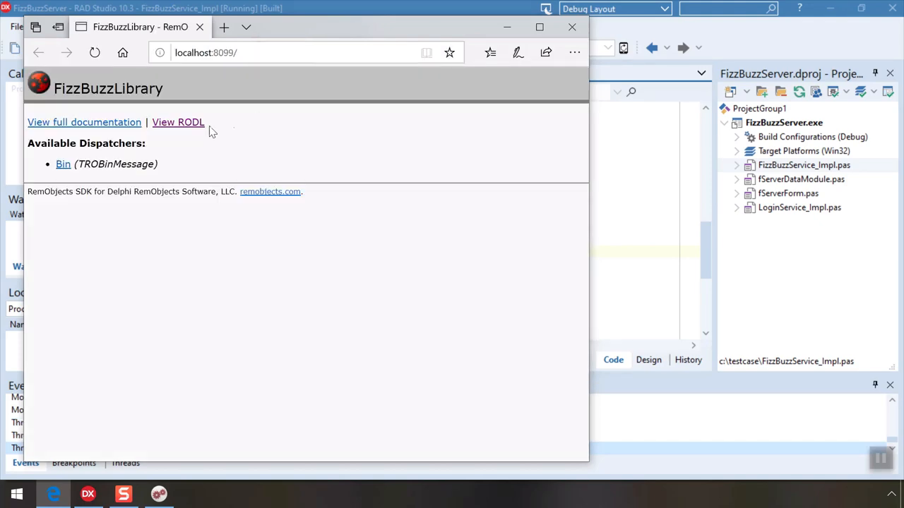
pyautogui.click(178, 121)
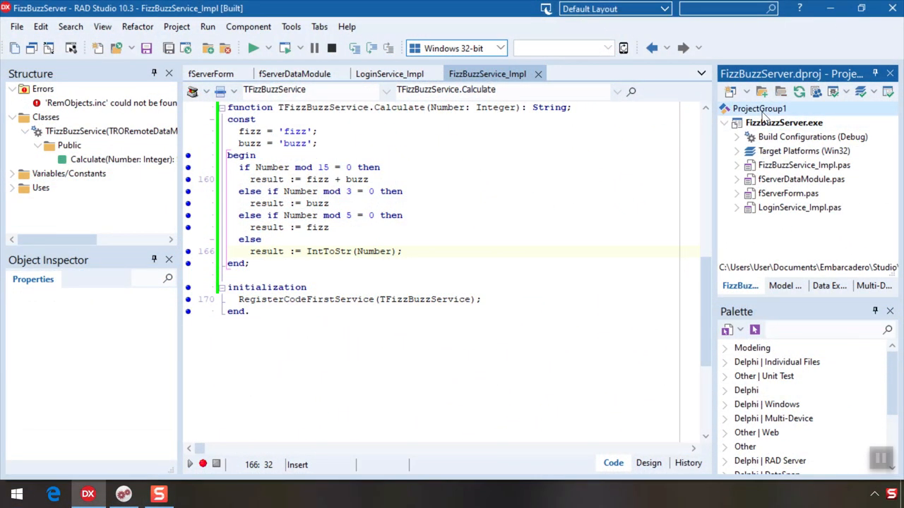
# Step: Add a new Delphi Console Application project for the client to the project group
pyautogui.rightClick(760, 108)
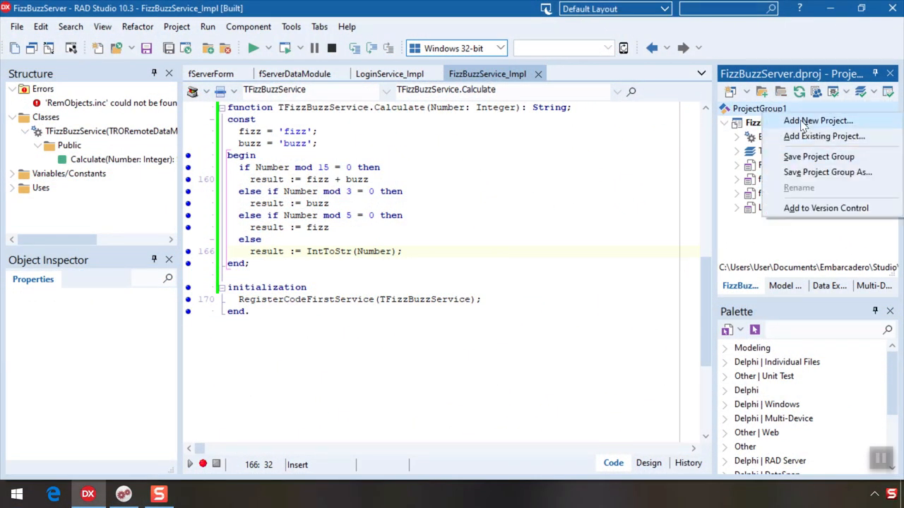
pyautogui.click(819, 120)
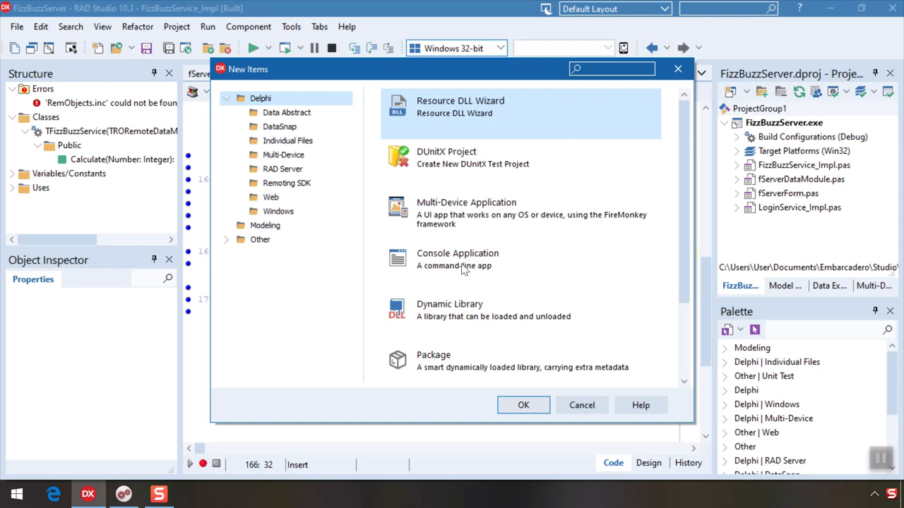
pyautogui.click(457, 260)
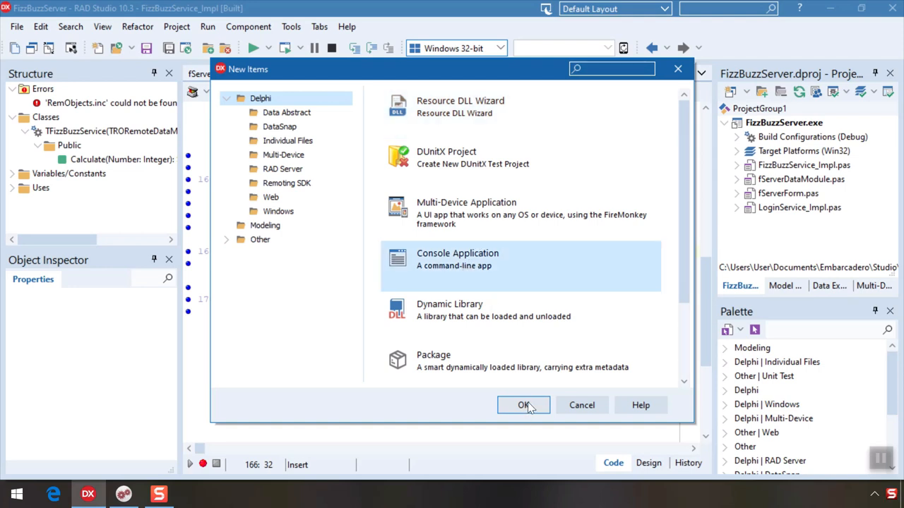
pyautogui.click(523, 404)
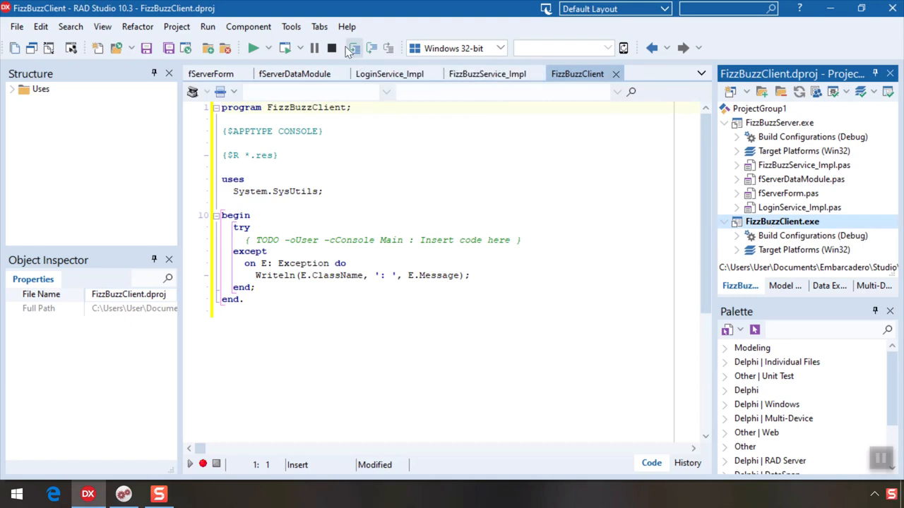
pyautogui.click(291, 25)
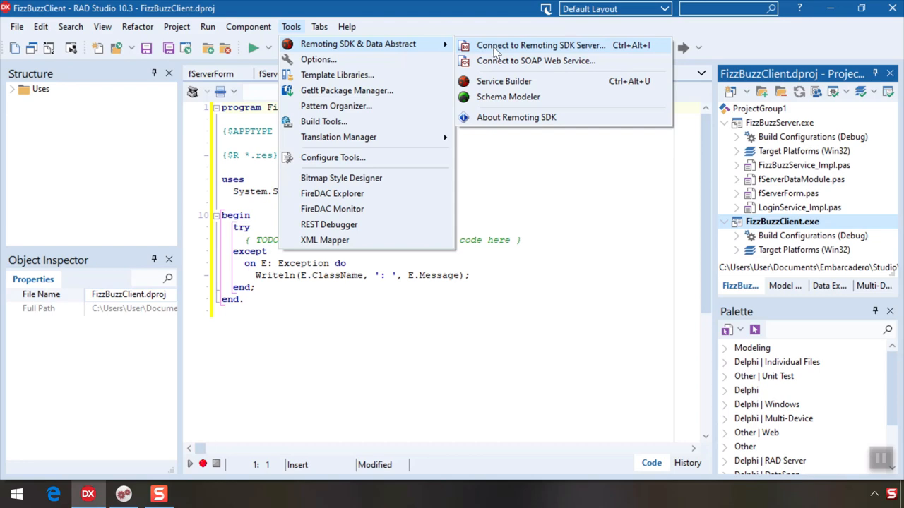
pyautogui.click(539, 44)
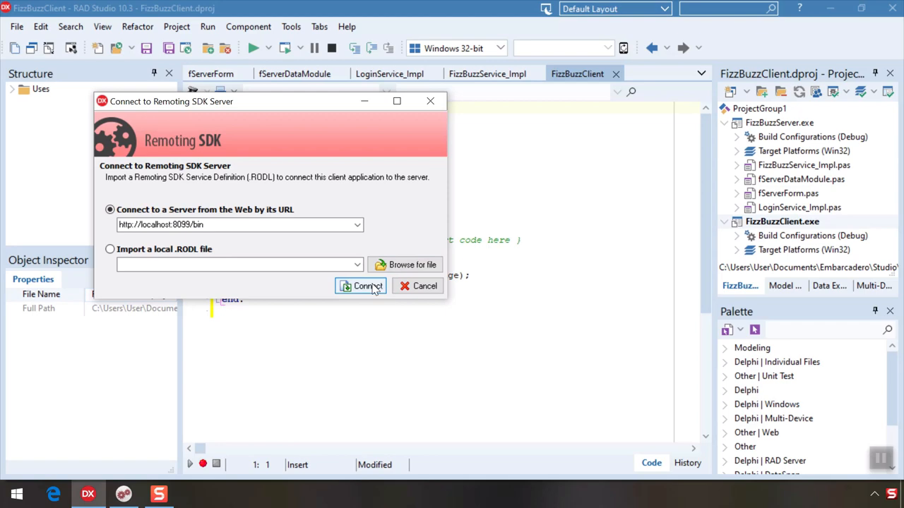
pyautogui.click(361, 285)
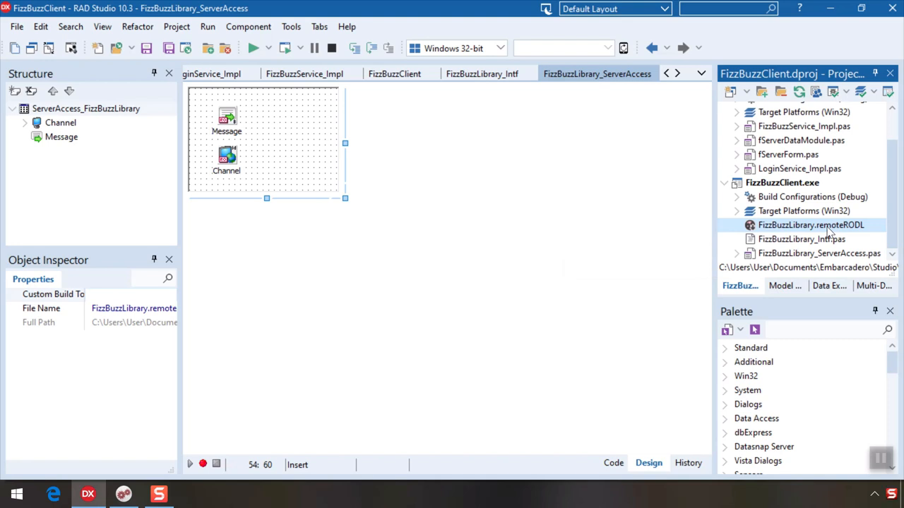
# Step: Review the generated ServerAccess unit's source, then open FizzBuzzLibrary_Intf.pas
pyautogui.rightClick(810, 225)
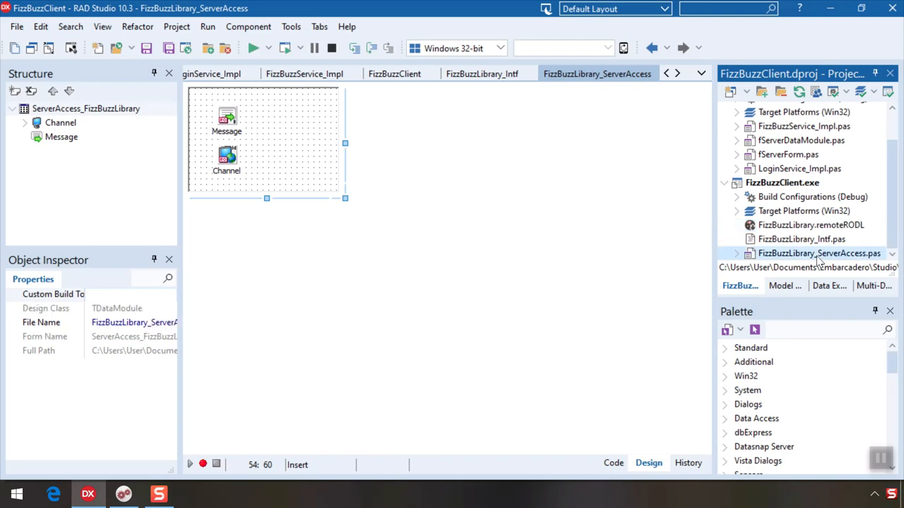
pyautogui.click(613, 464)
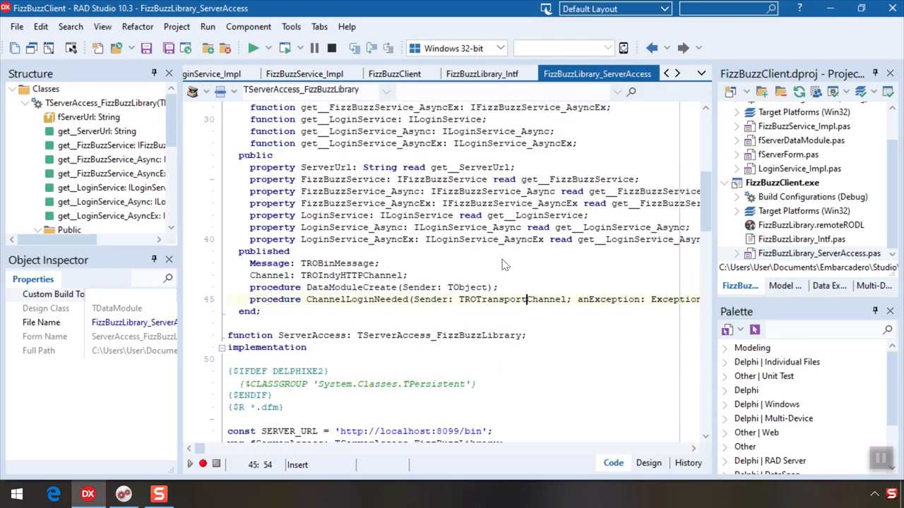
pyautogui.click(647, 463)
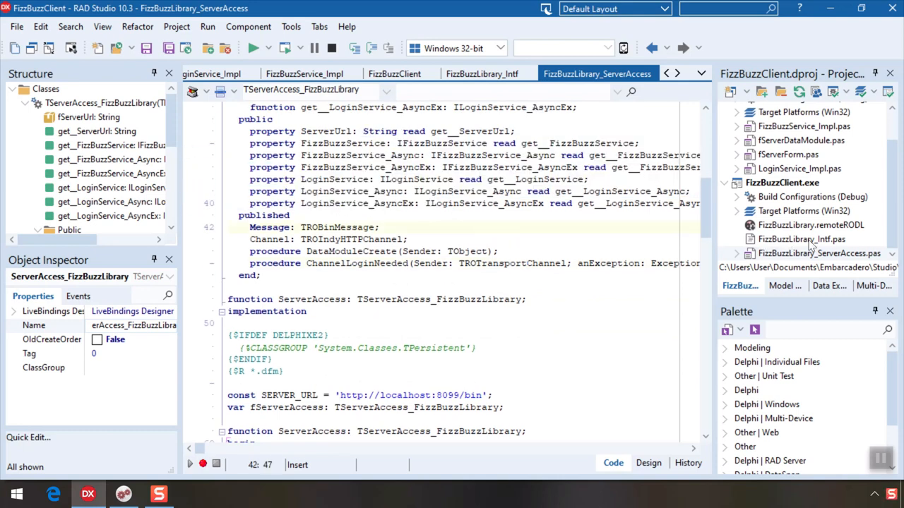
pyautogui.click(485, 226)
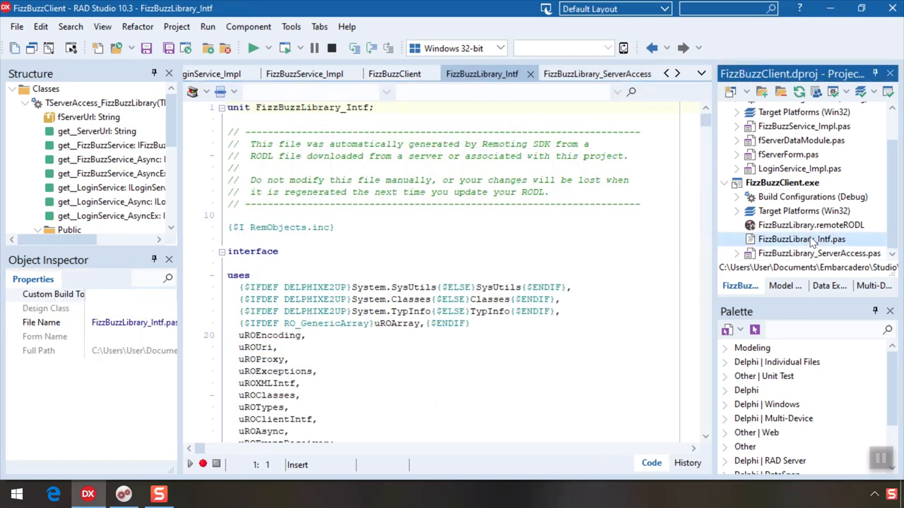
pyautogui.scroll(-3)
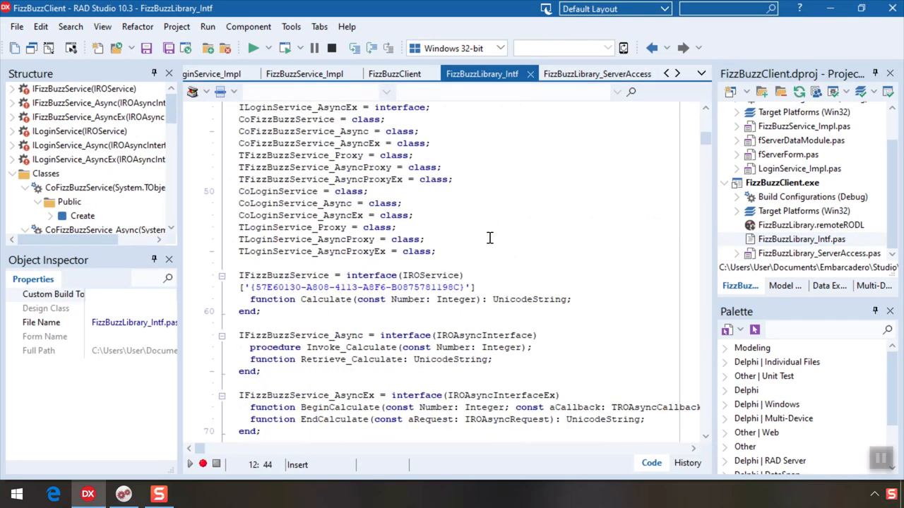
pyautogui.scroll(-3)
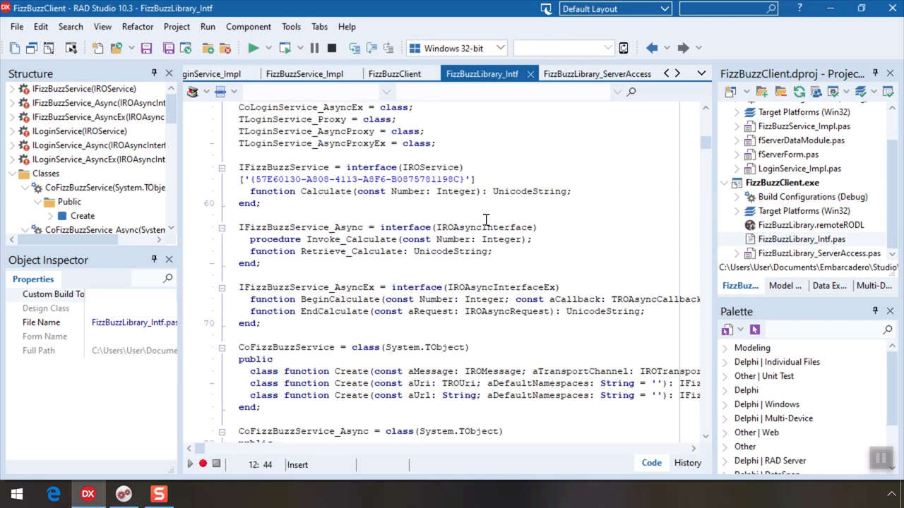
pyautogui.scroll(-3)
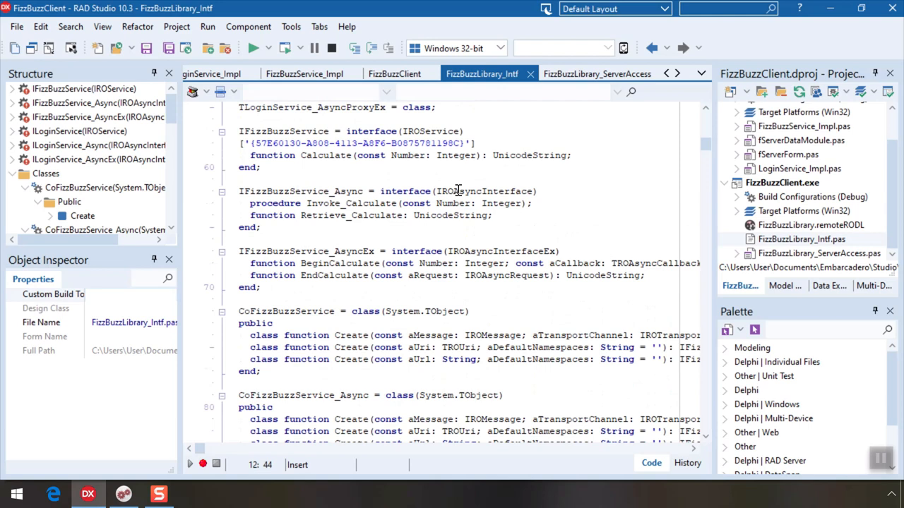
pyautogui.click(783, 182)
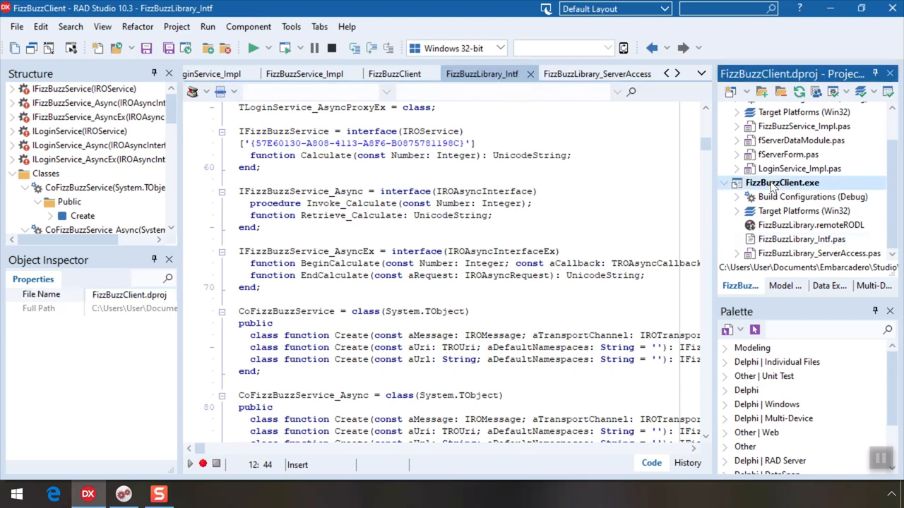
# Step: Give FizzBuzzClient the login and 0–99 Calculate loop code, run it and view the fizzbuzz console output
pyautogui.click(394, 73)
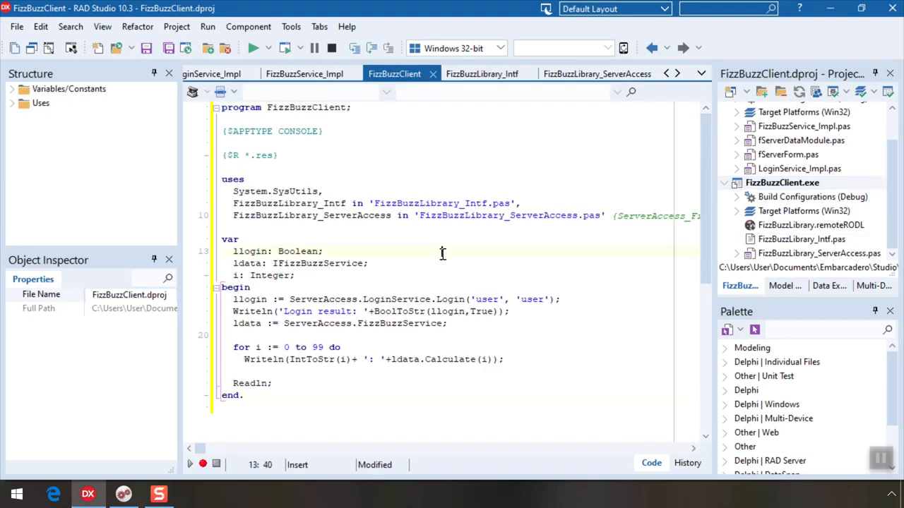
pyautogui.moveTo(444, 257)
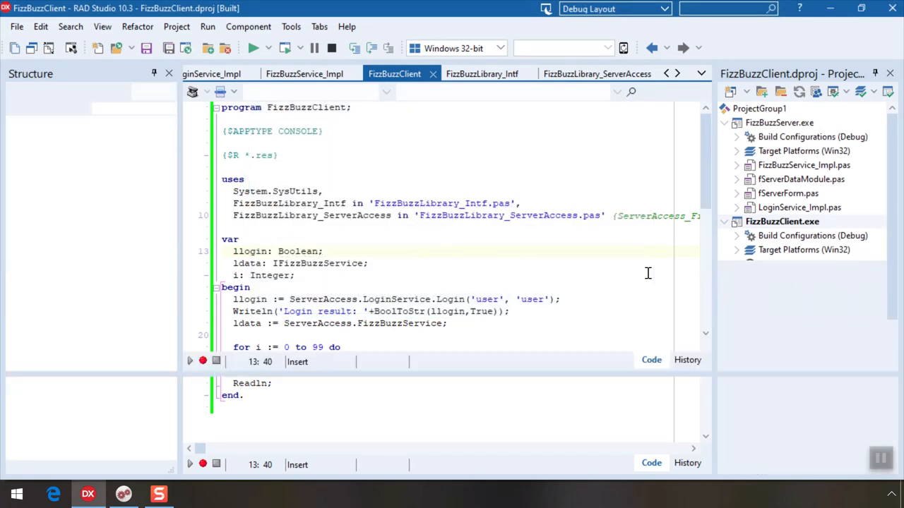
pyautogui.click(253, 48)
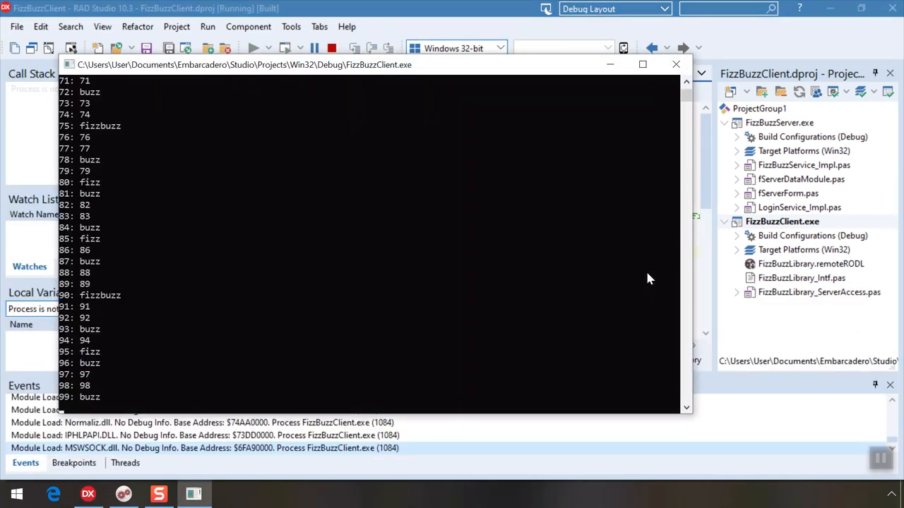